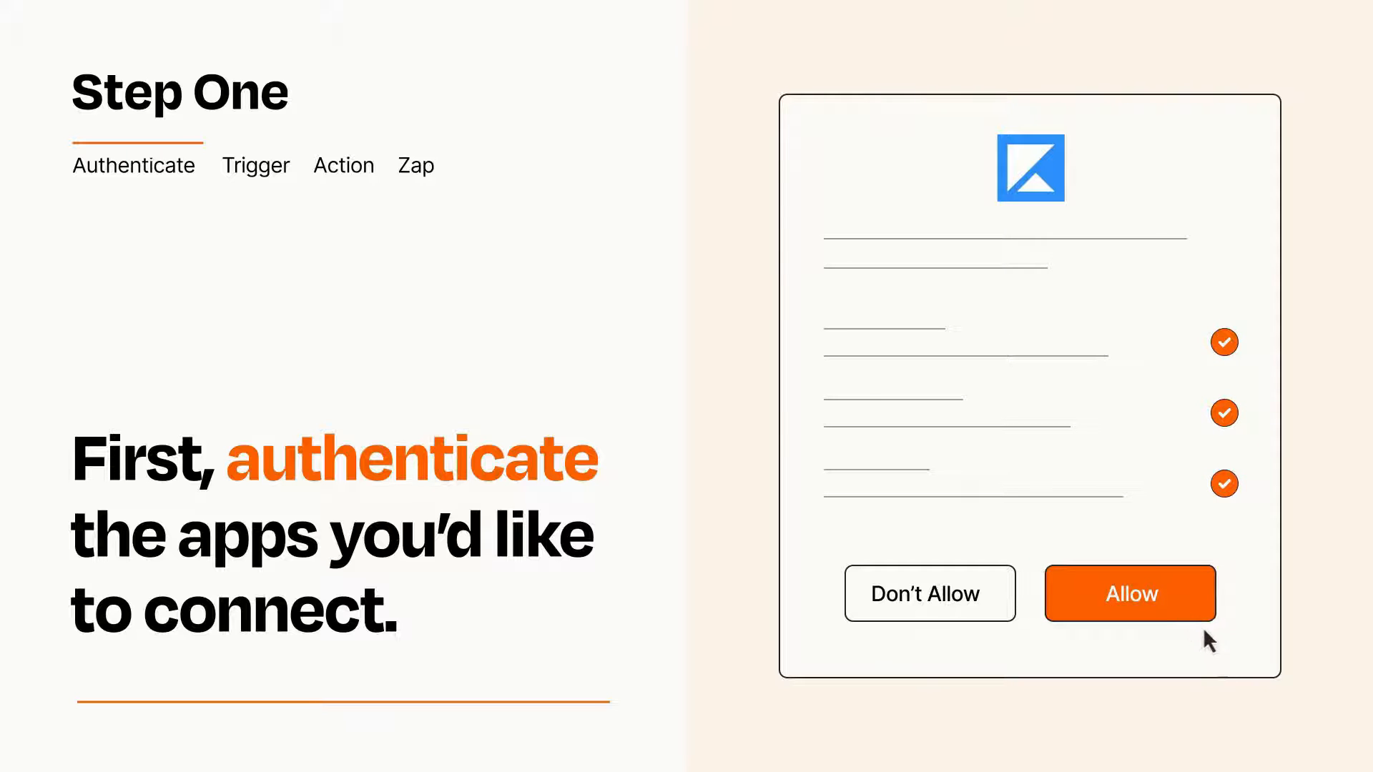
# Step: Allow the app authentication and begin choosing the trigger app and event
pyautogui.click(1130, 593)
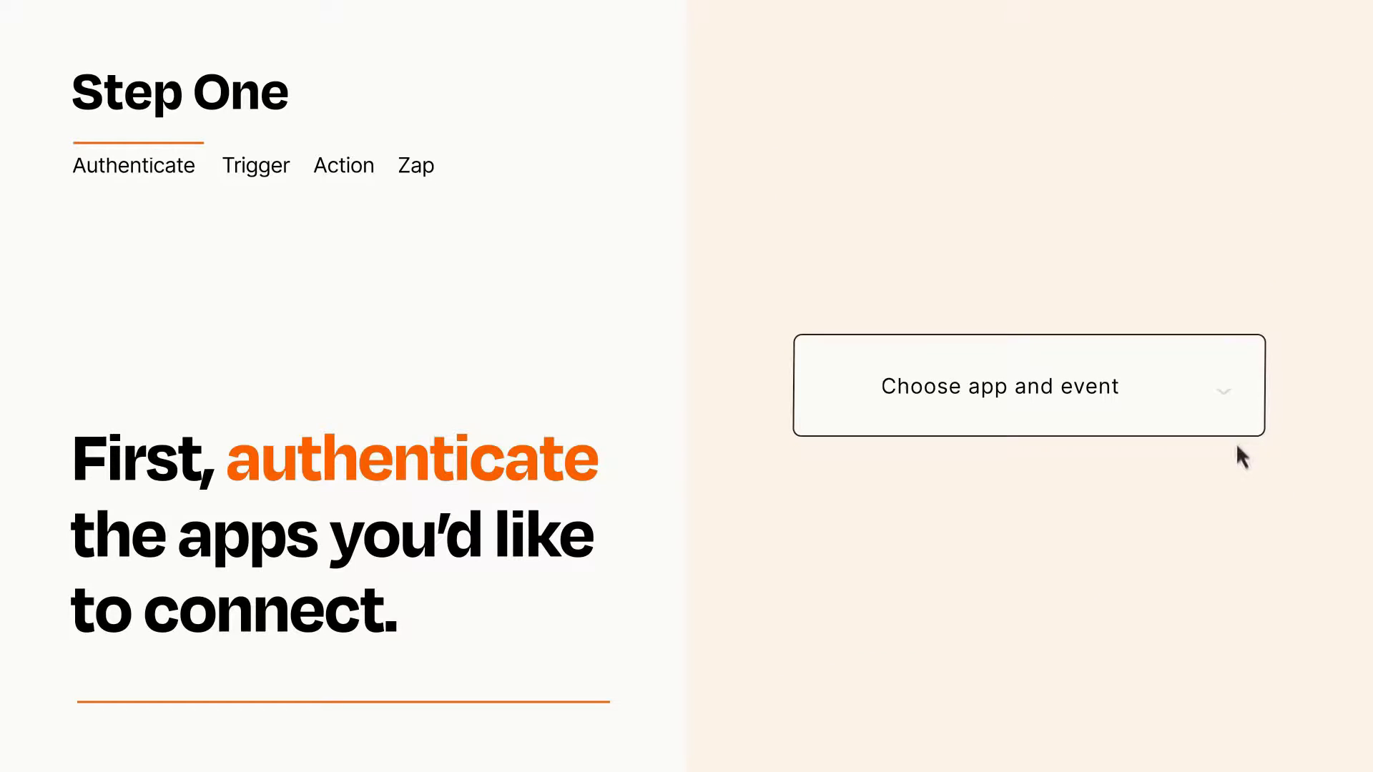
pyautogui.click(1029, 385)
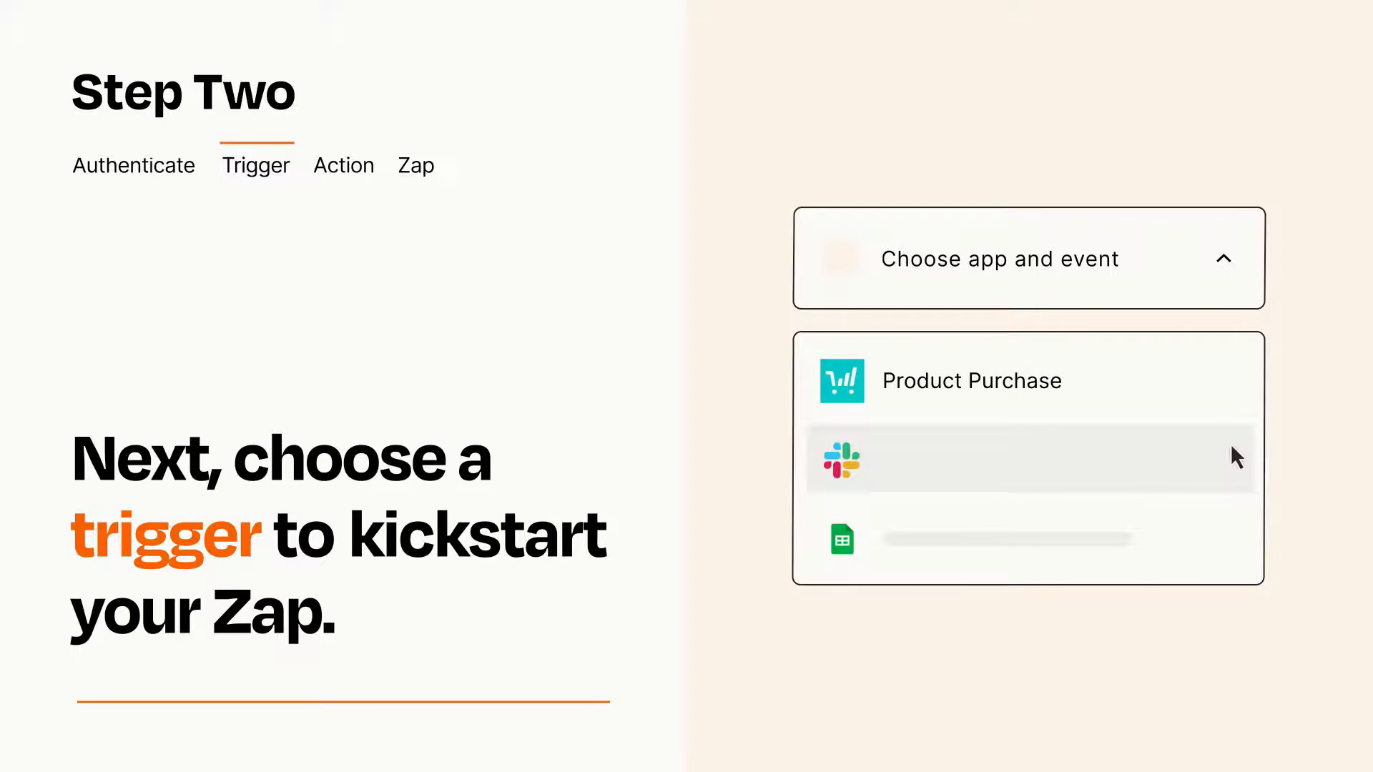
pyautogui.moveTo(1237, 545)
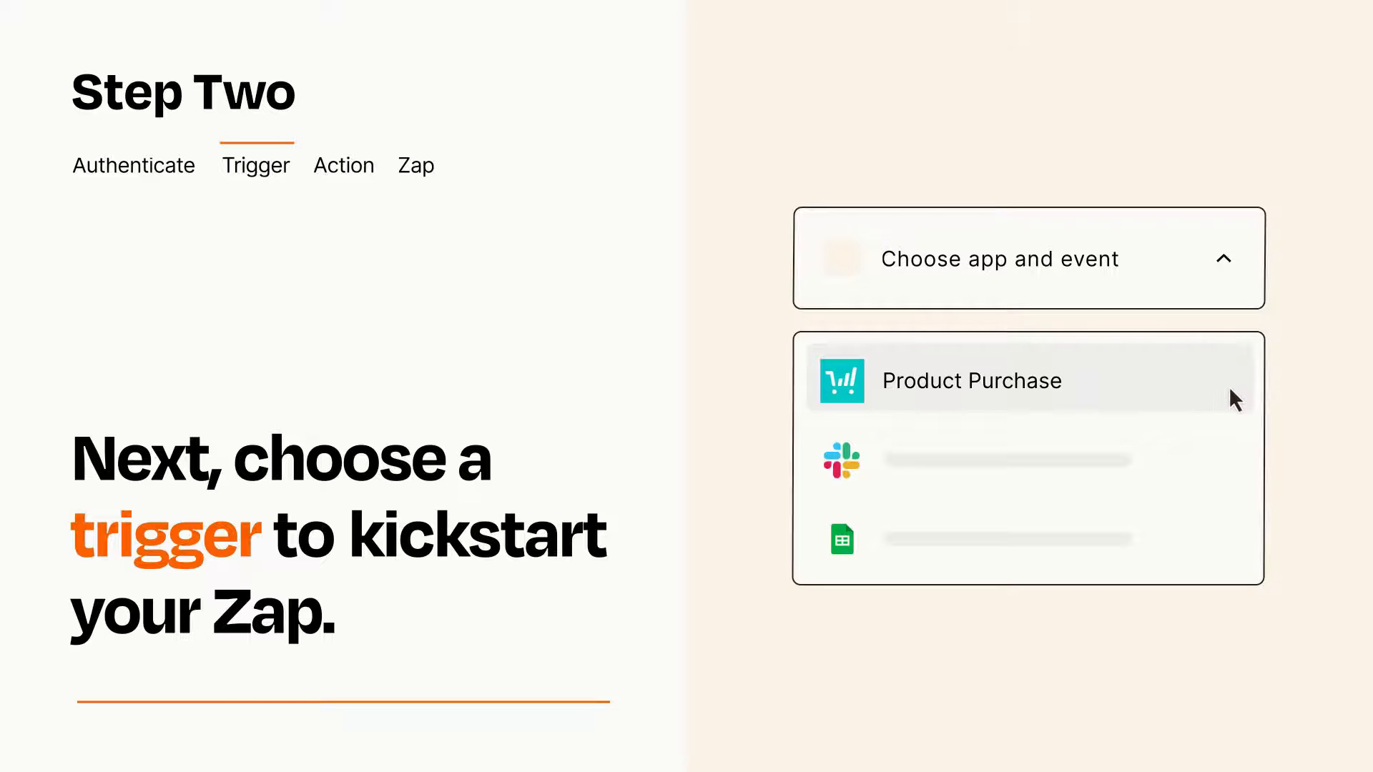
# Step: Select Product Purchase from the event list as the Zap's trigger
pyautogui.click(970, 379)
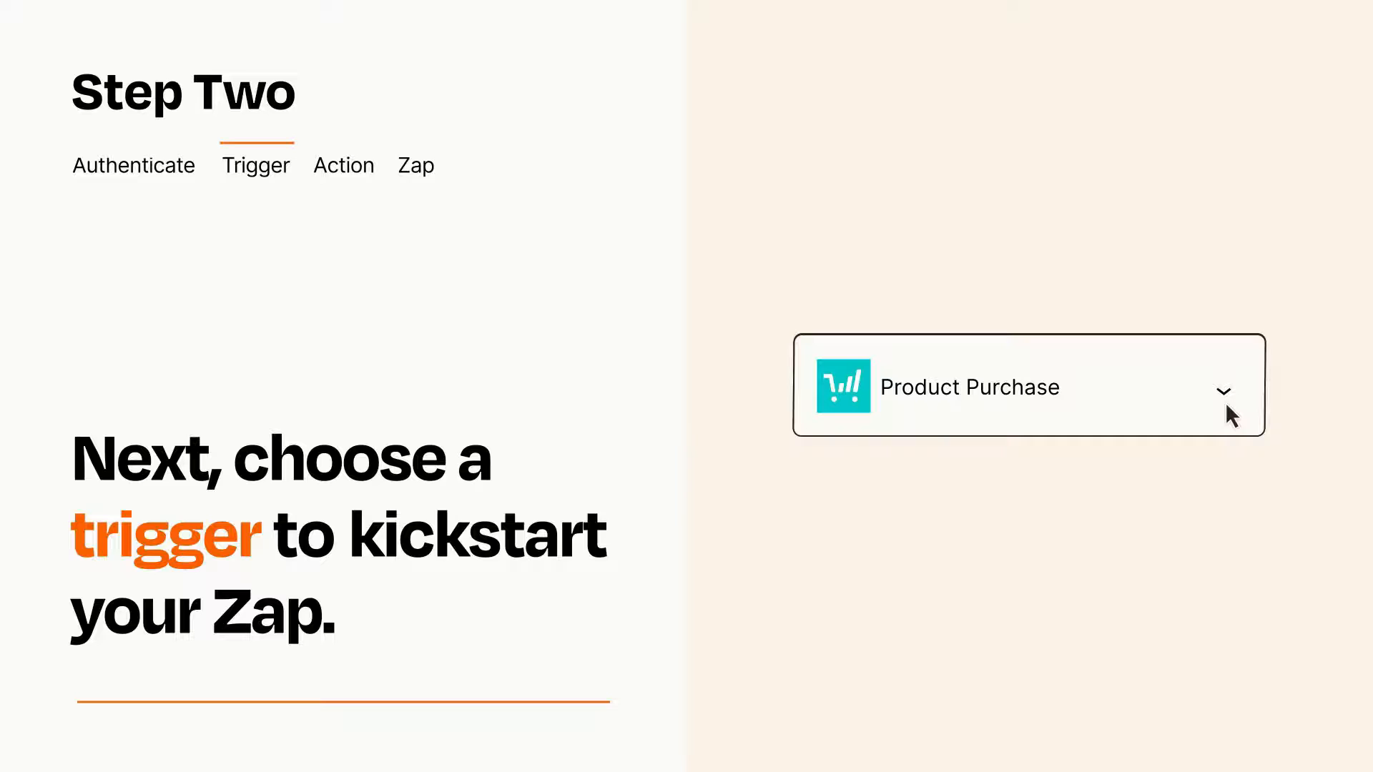
pyautogui.moveTo(1247, 404)
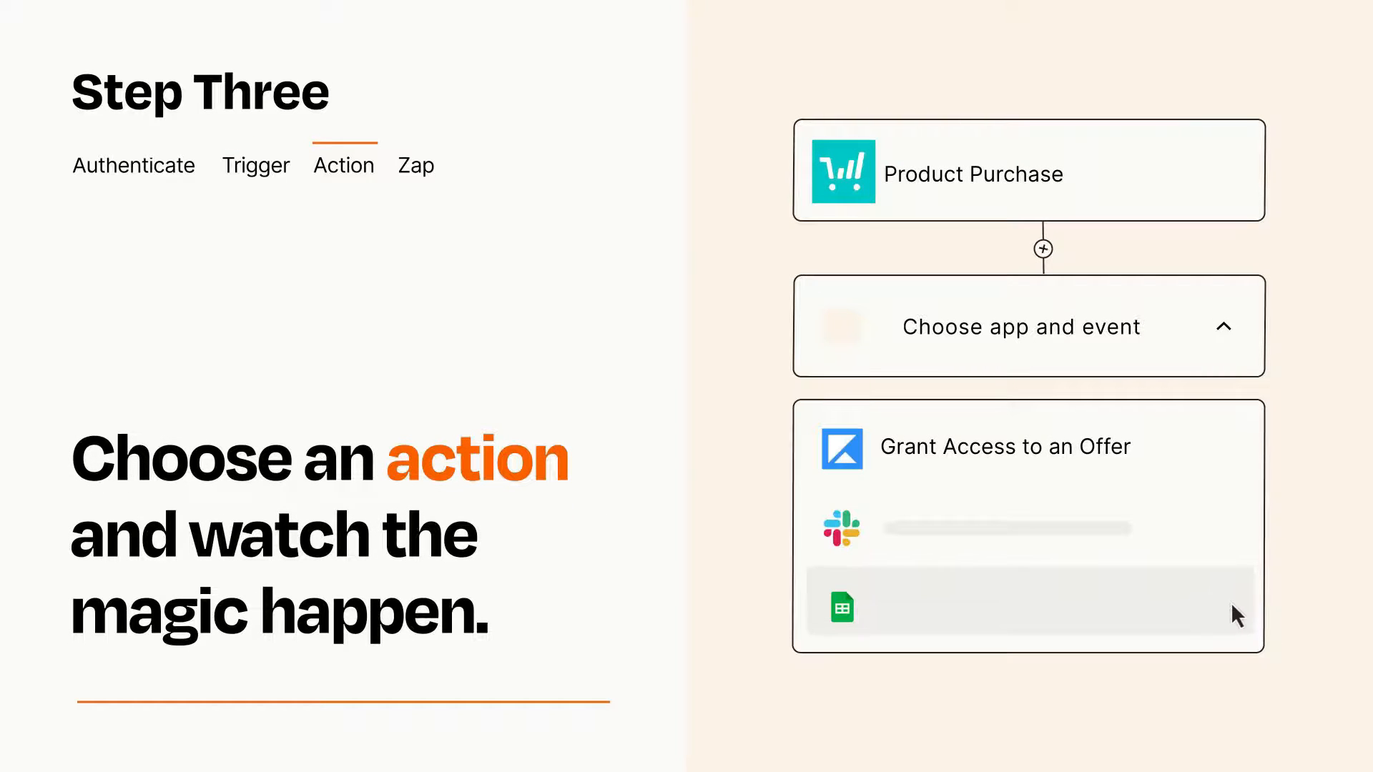
# Step: Choose Grant Access to an Offer as the action, collapse its fields, and publish
pyautogui.click(1006, 446)
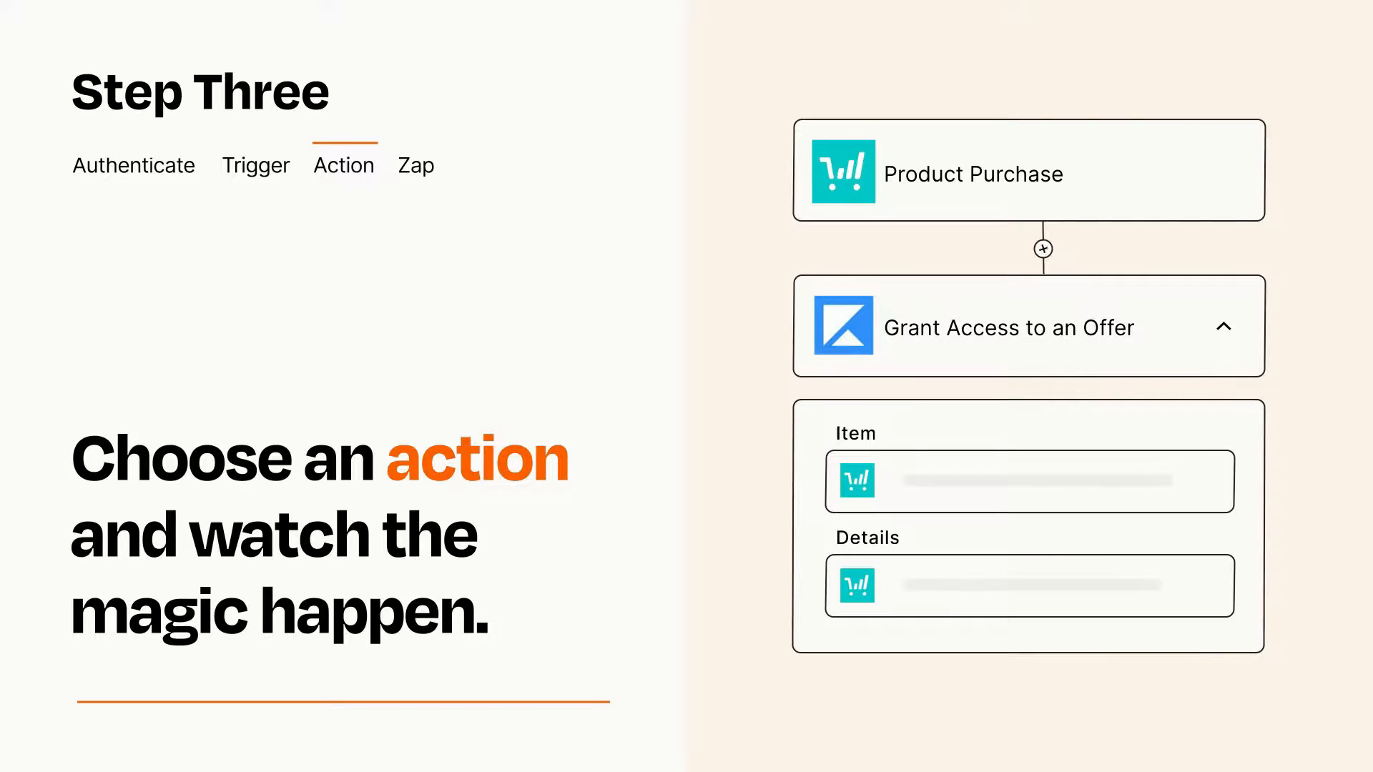
pyautogui.click(1225, 327)
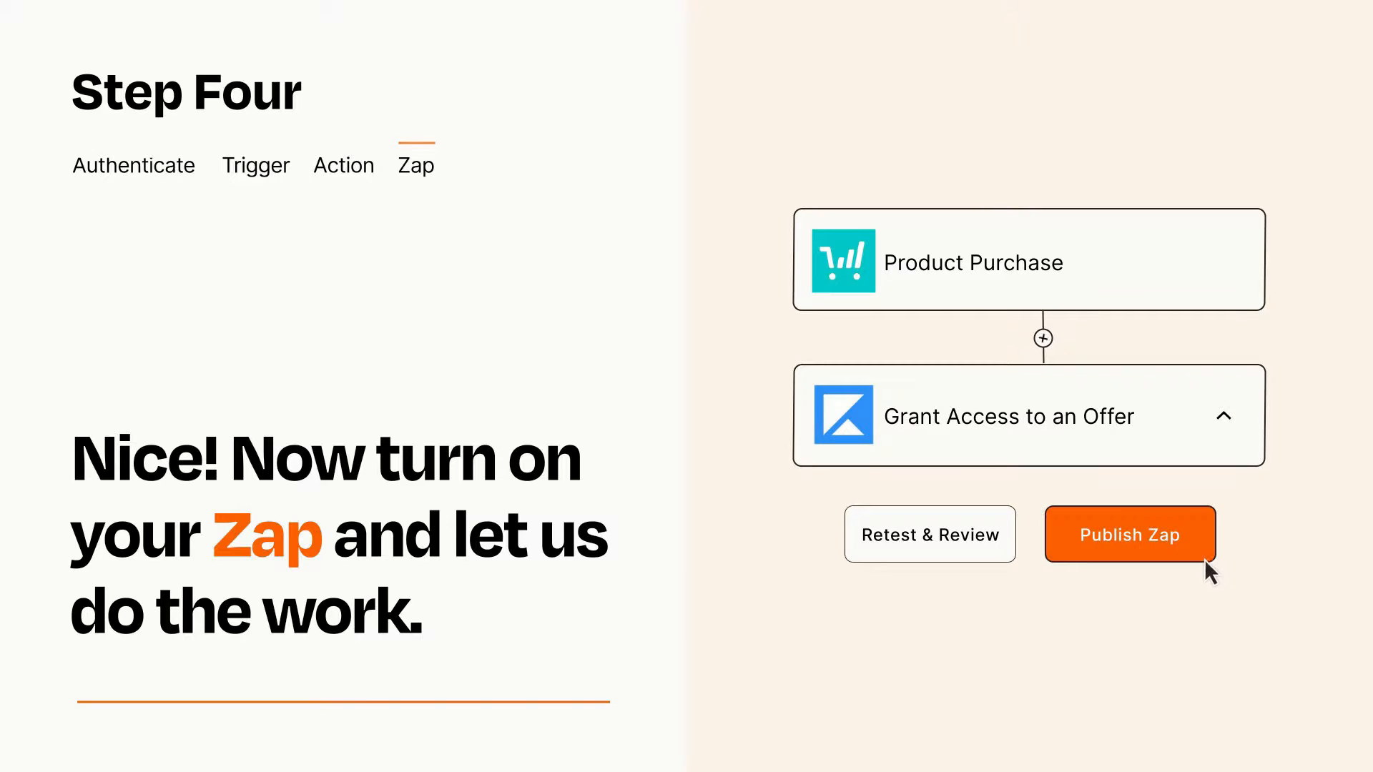
pyautogui.click(1130, 535)
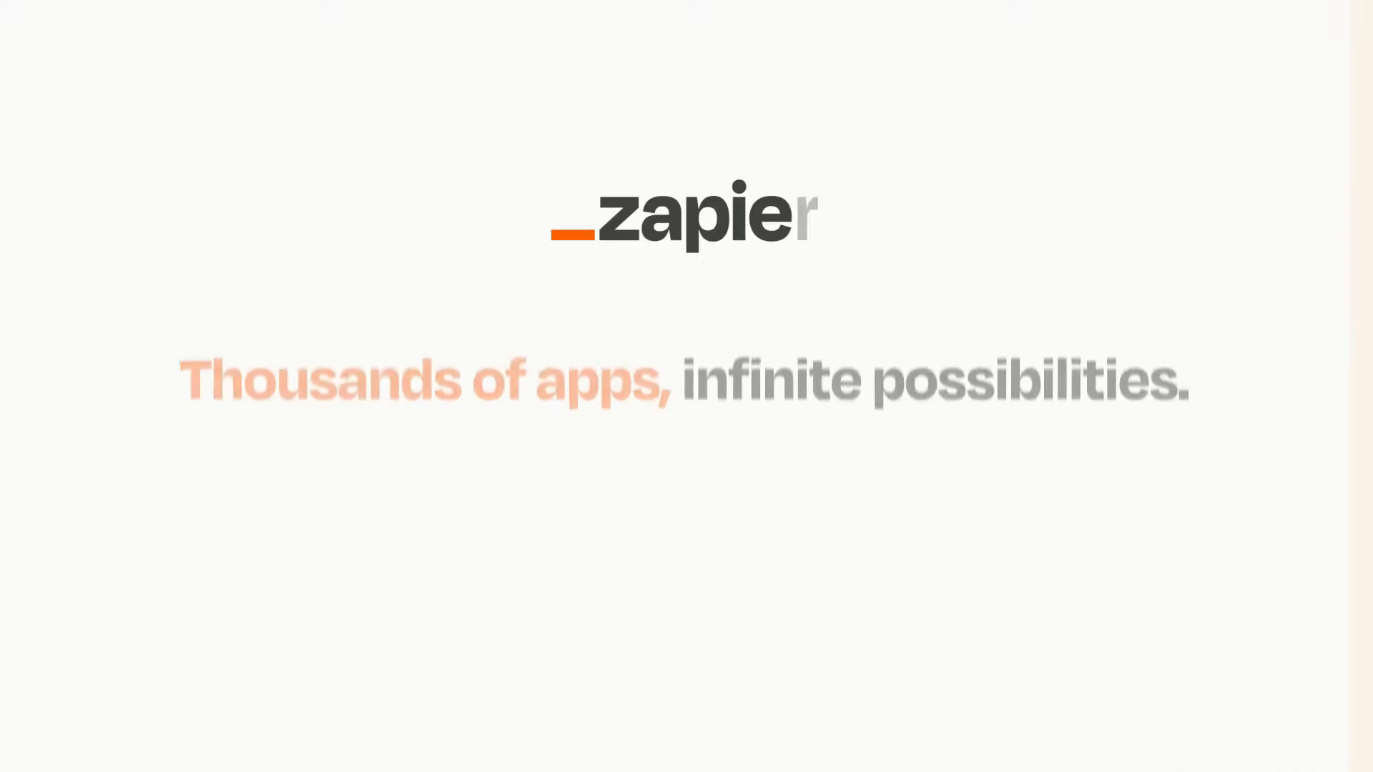